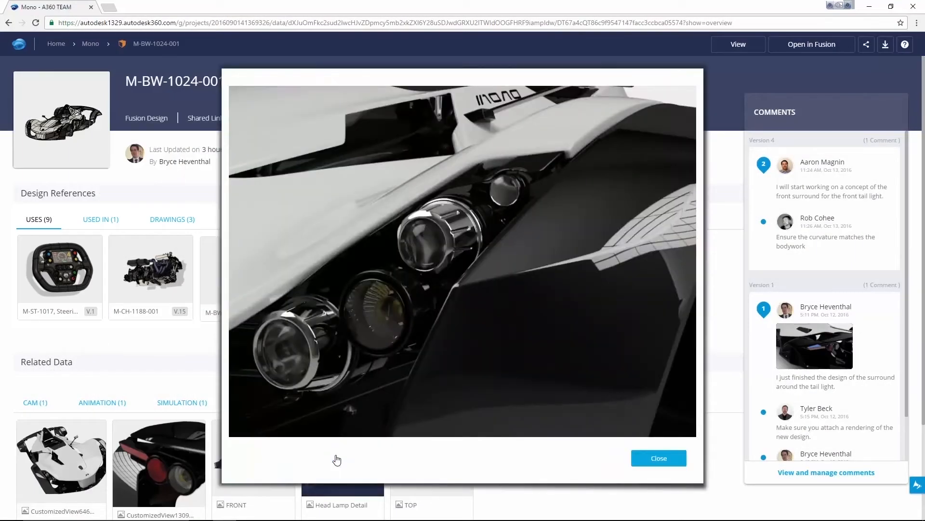
- Close the tail-light render and load the M-BW-1024-002 car design in the 3D viewer
{"action": "left_click", "coordinate": [658, 458]}
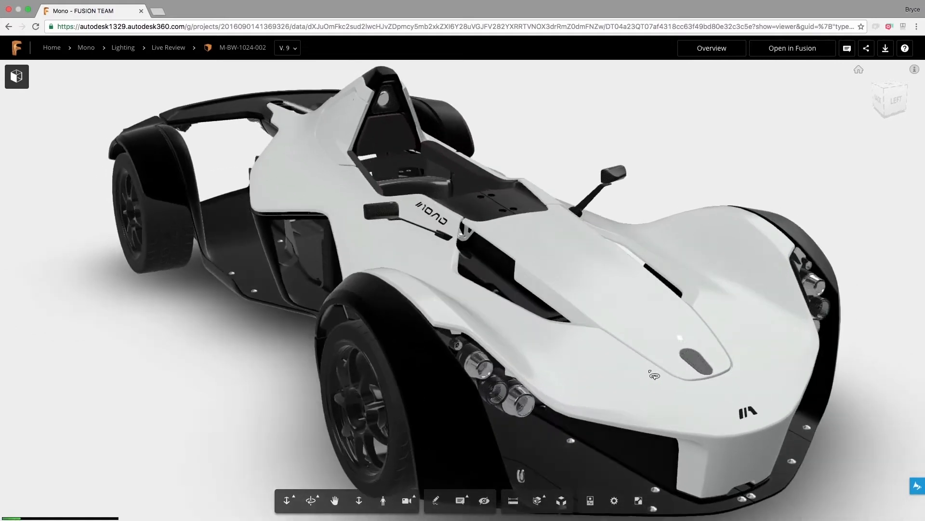